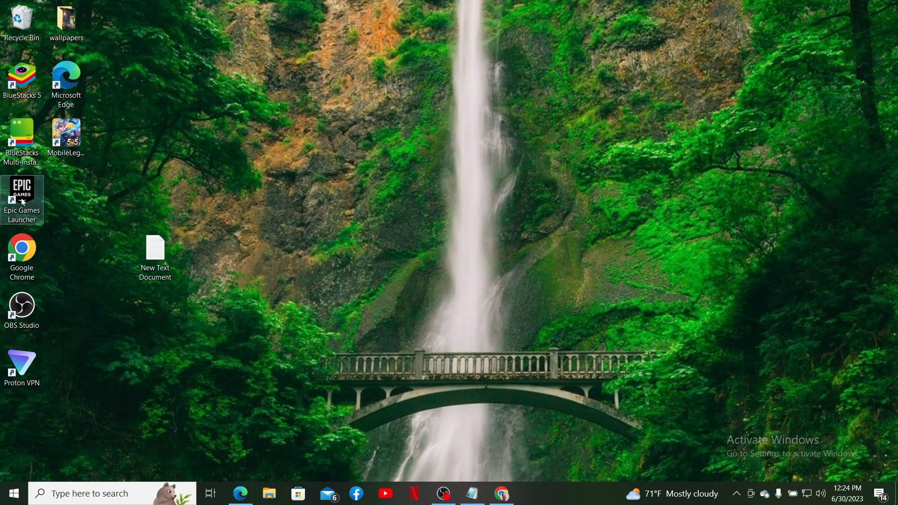
# - Launch the Epic Games Launcher from its desktop shortcut so the Store page loads
pyautogui.doubleClick(21, 200)
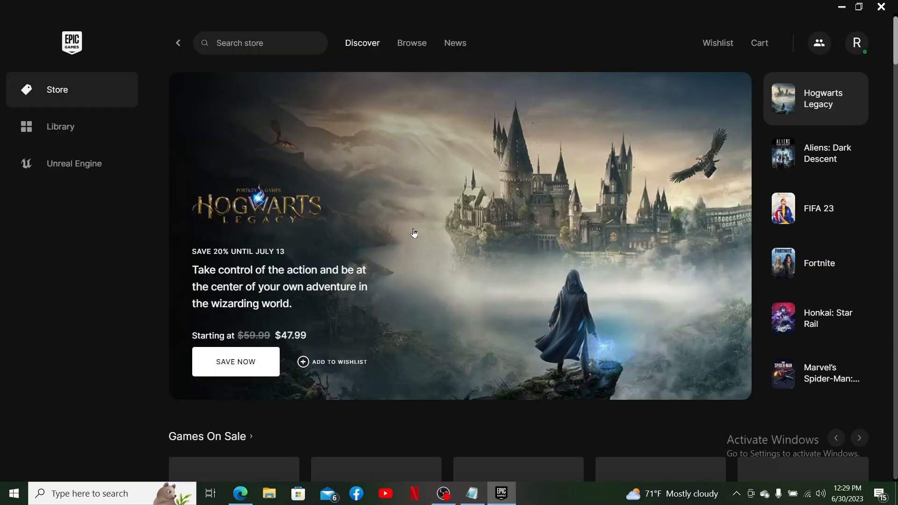
pyautogui.moveTo(480, 222)
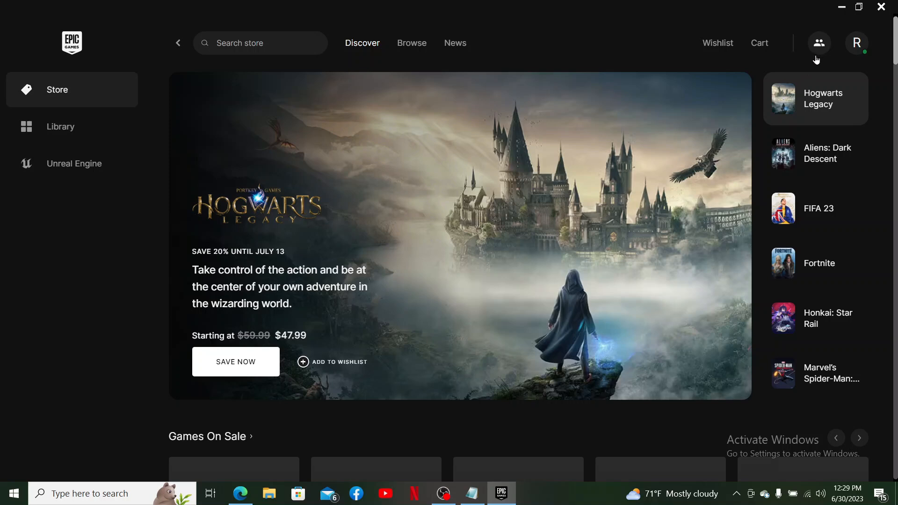
pyautogui.moveTo(818, 45)
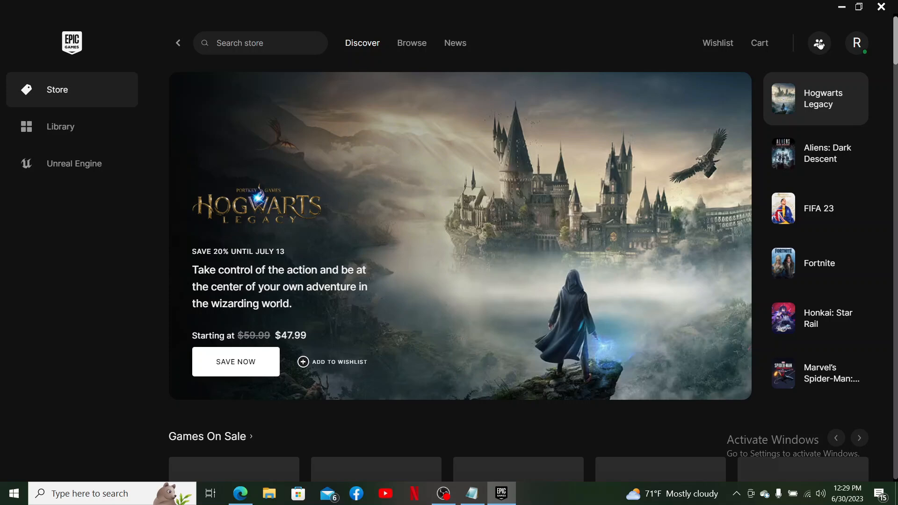
# - Search Add Friends for 'reeya' and browse the matching players list
pyautogui.click(818, 43)
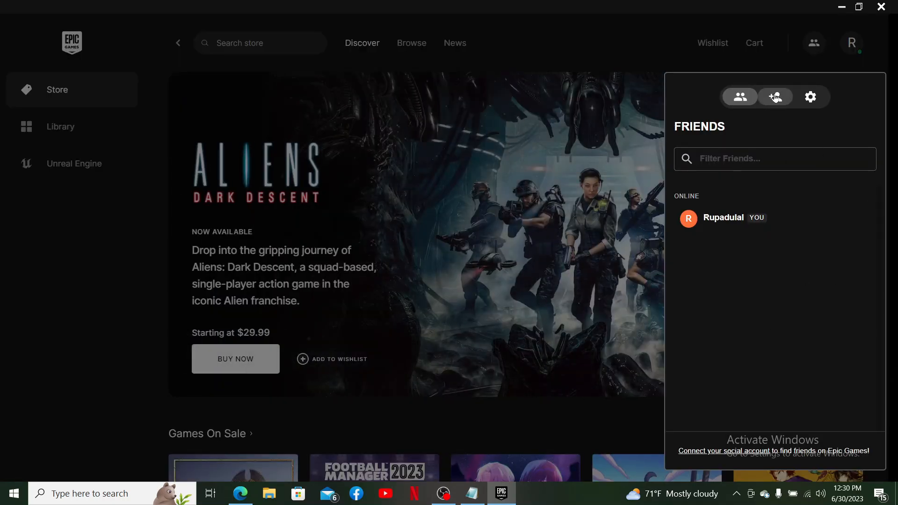
pyautogui.click(775, 97)
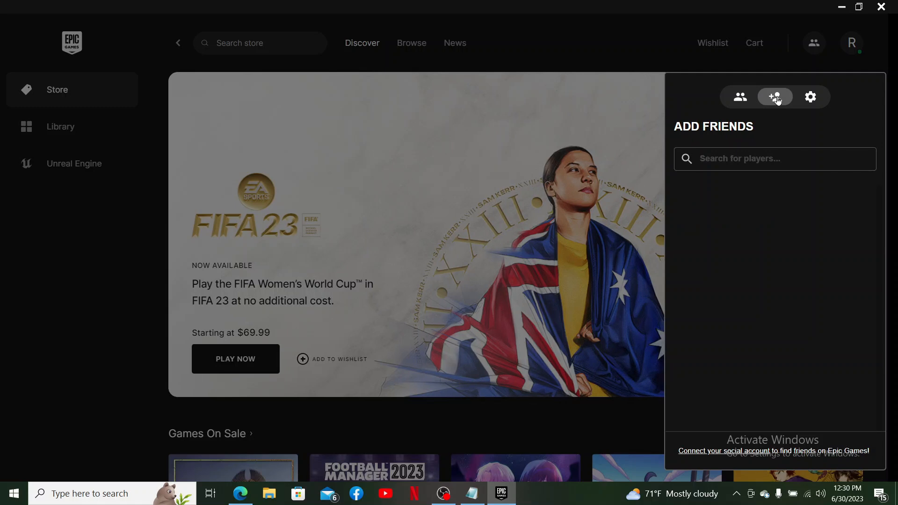
pyautogui.click(774, 159)
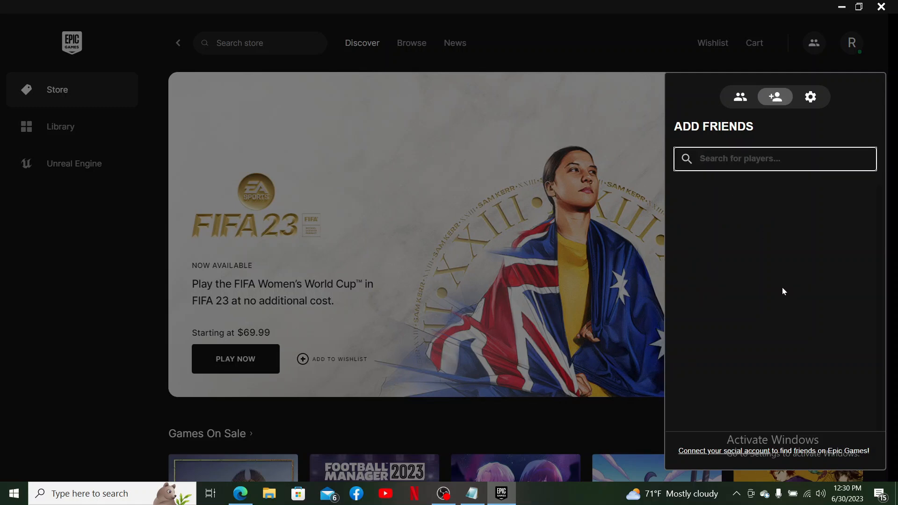
pyautogui.write('reeya')
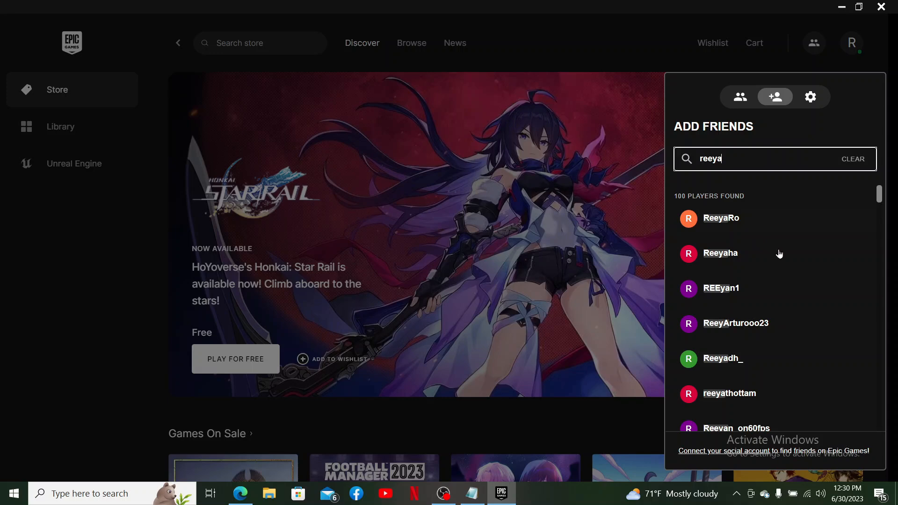
pyautogui.scroll(-3)
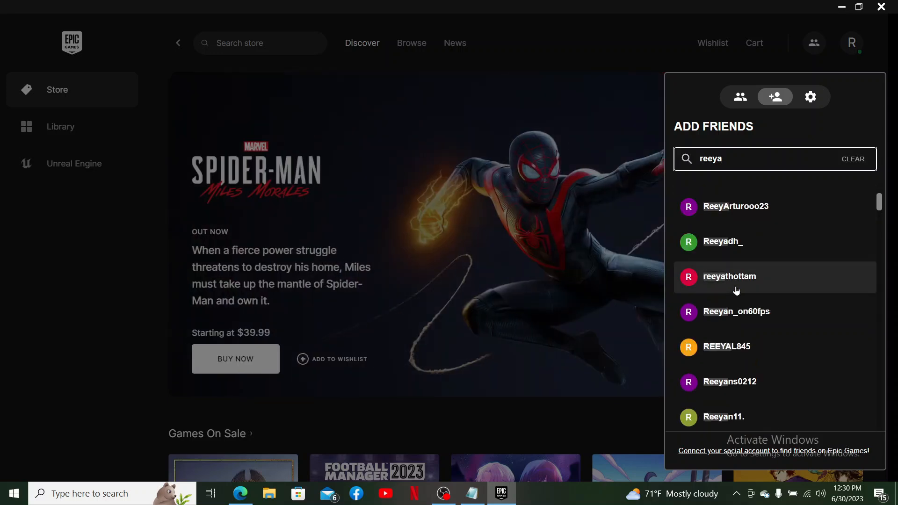
pyautogui.scroll(-3)
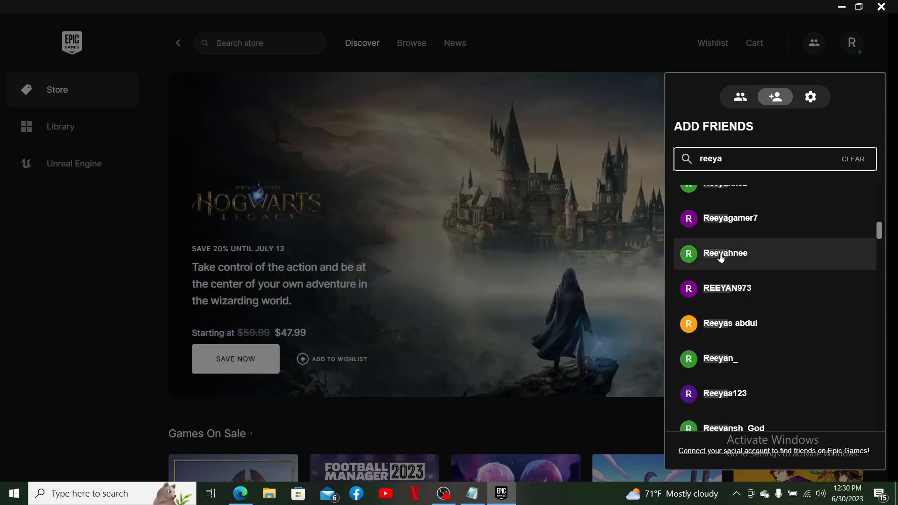
pyautogui.click(725, 253)
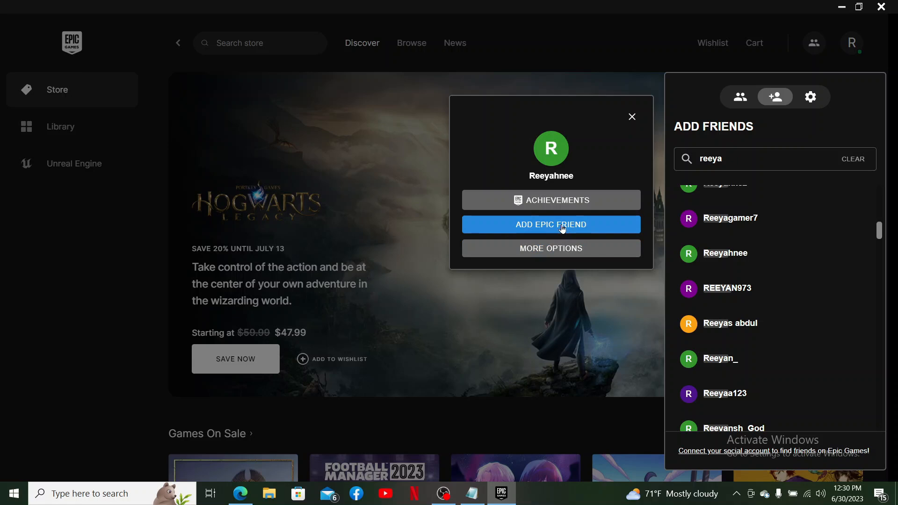
pyautogui.click(551, 224)
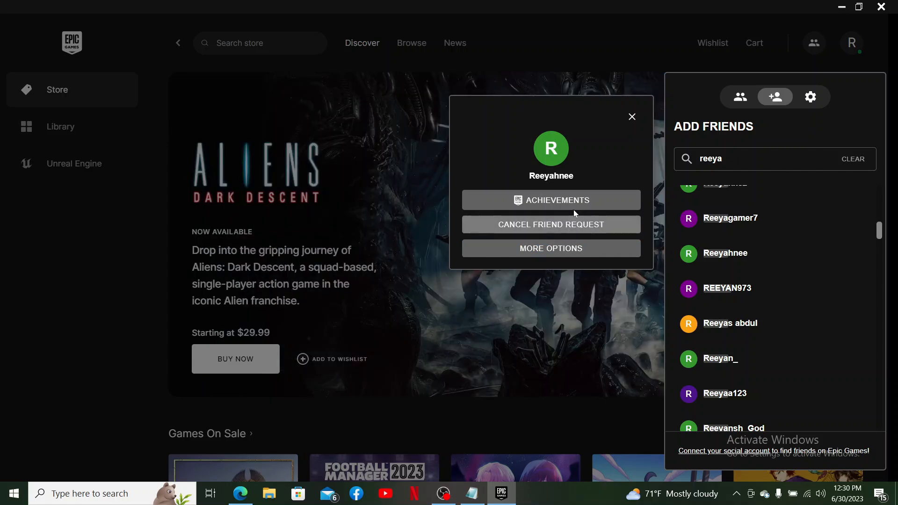
pyautogui.moveTo(550, 224)
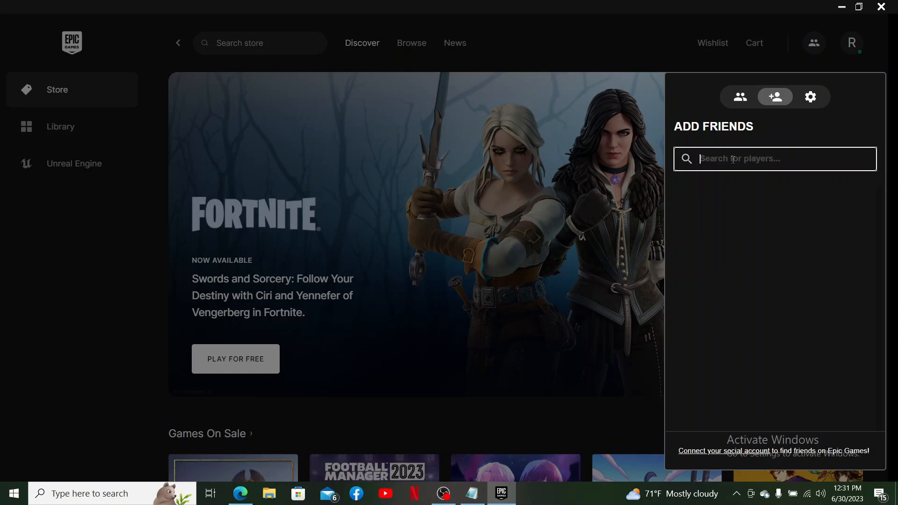
pyautogui.click(714, 219)
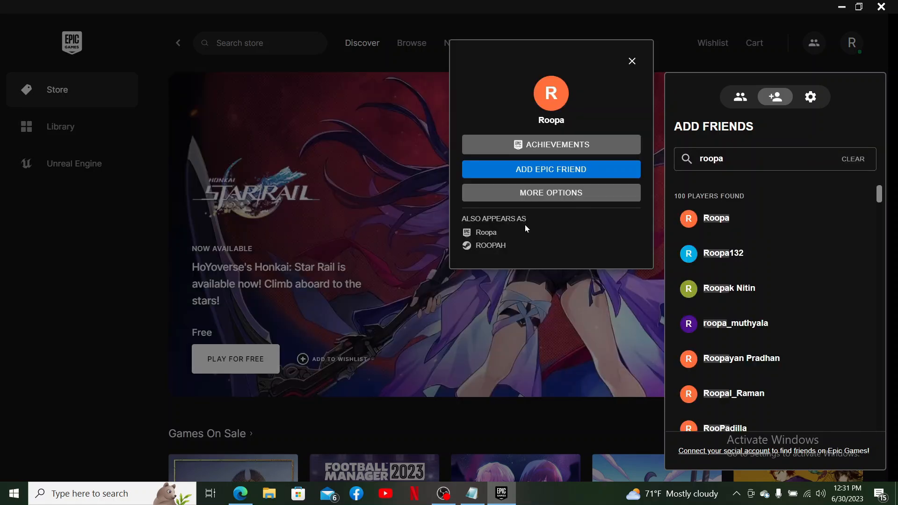